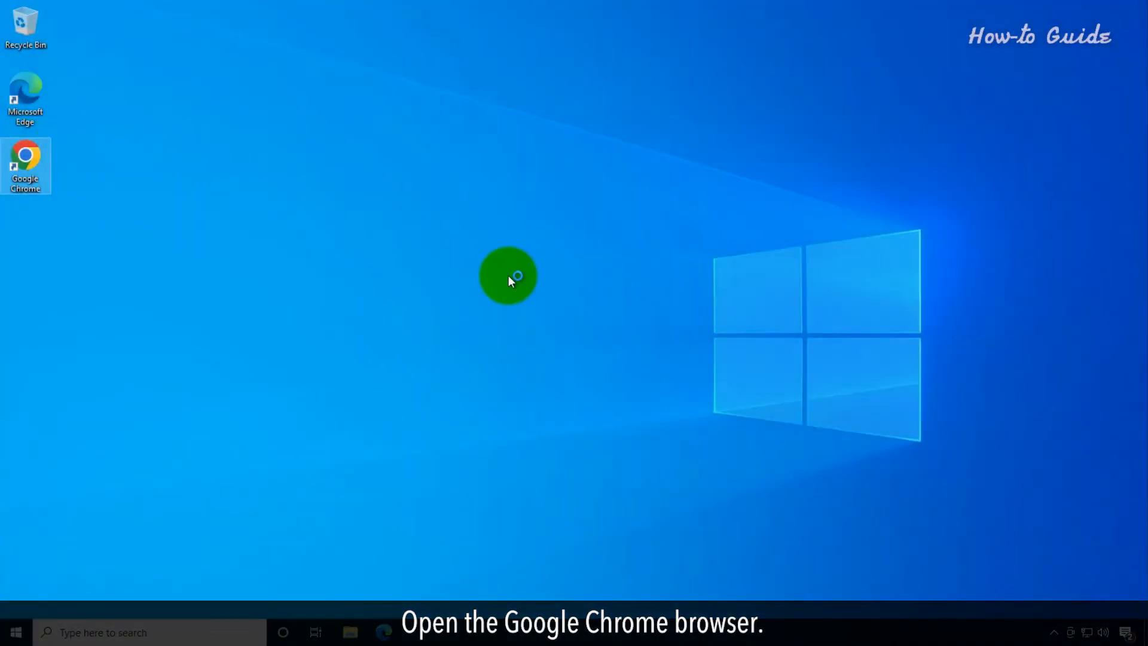
Search Google for "google my business" to reach the Business Profile home page
{"action": "type", "text": "google"}
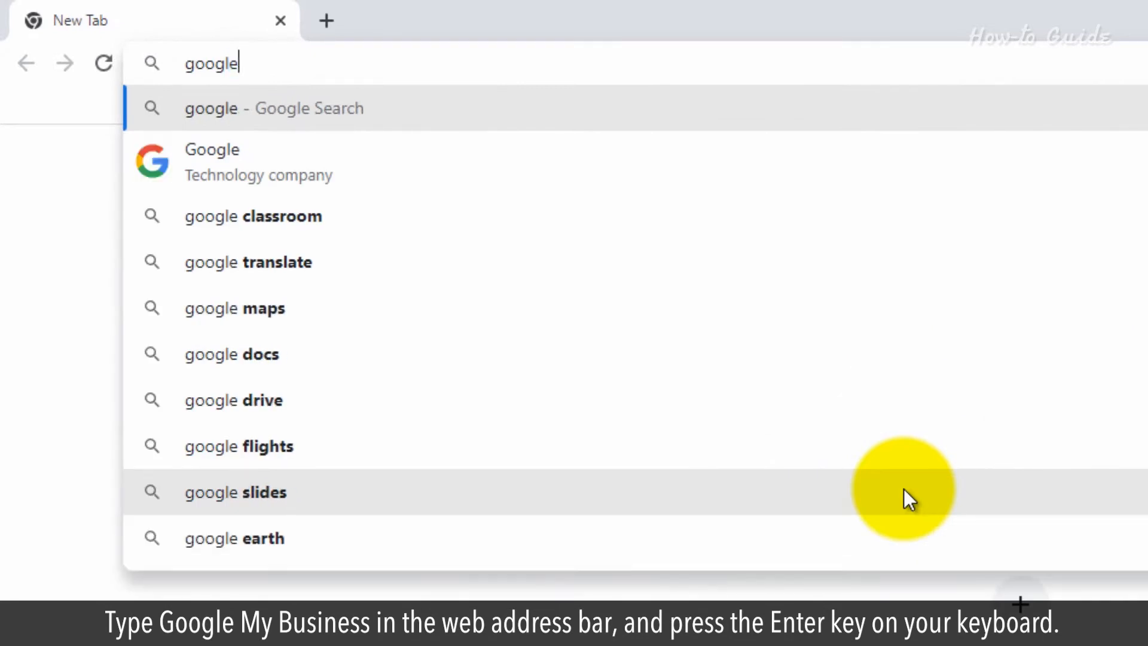
{"action": "type", "text": "my business"}
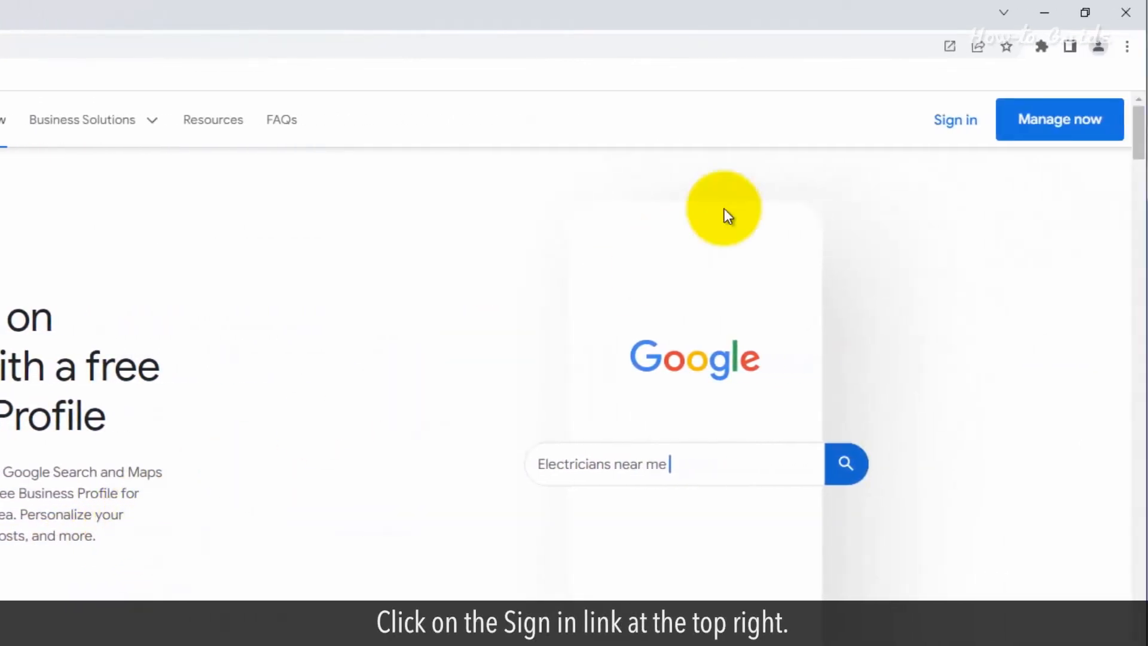
{"action": "left_click", "coordinate": [955, 120]}
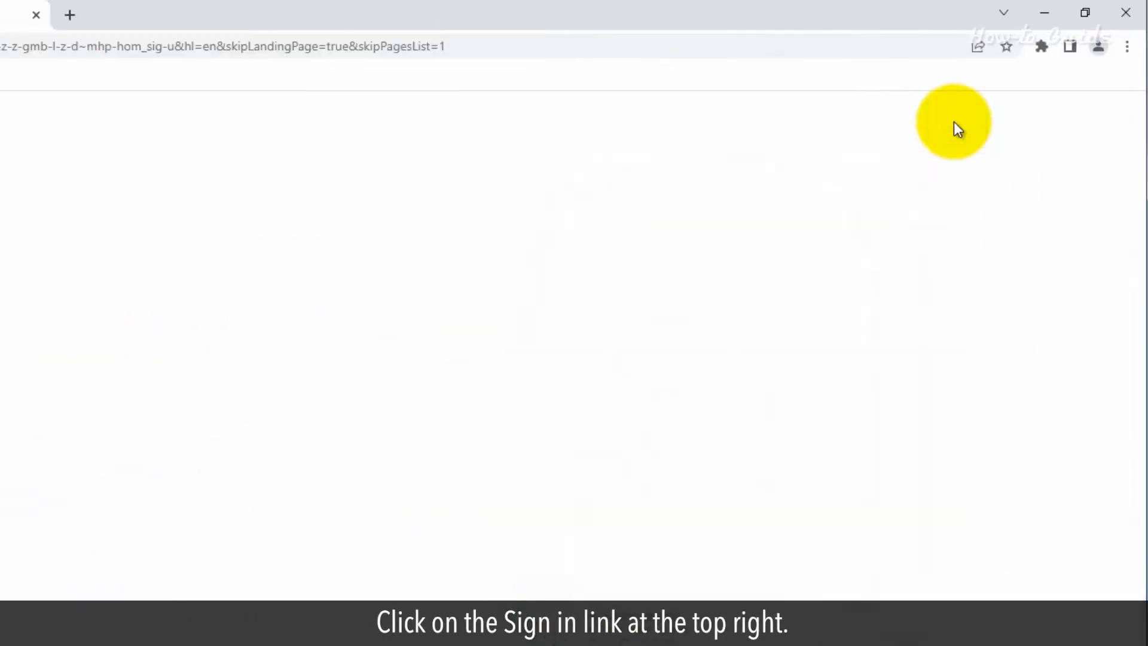
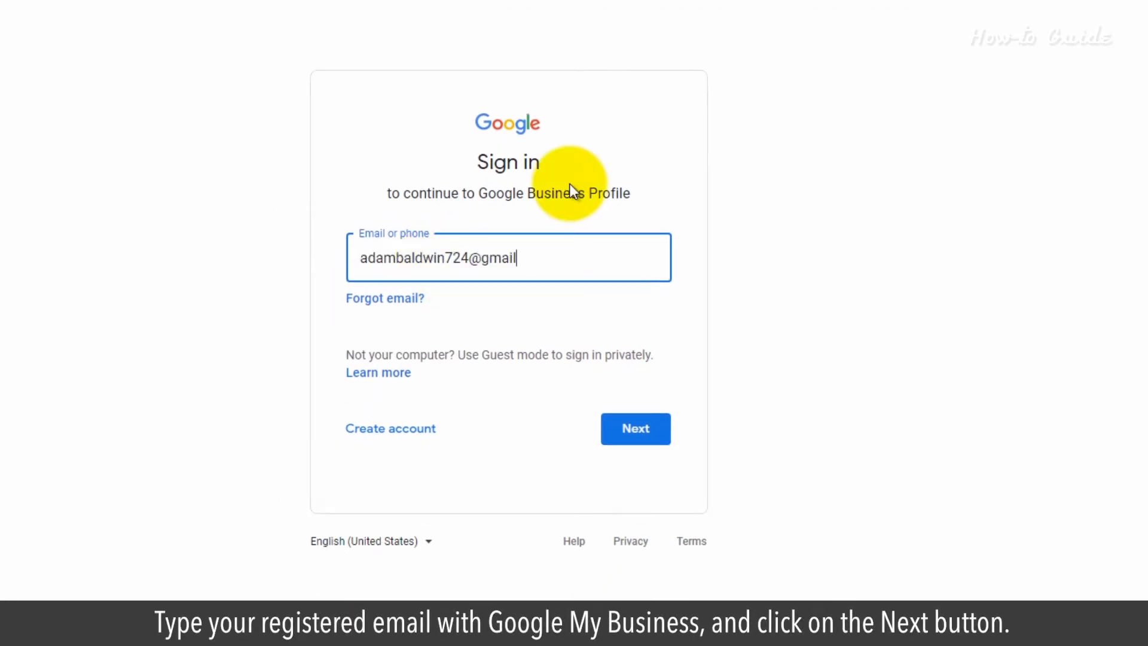
{"action": "left_click", "coordinate": [635, 428]}
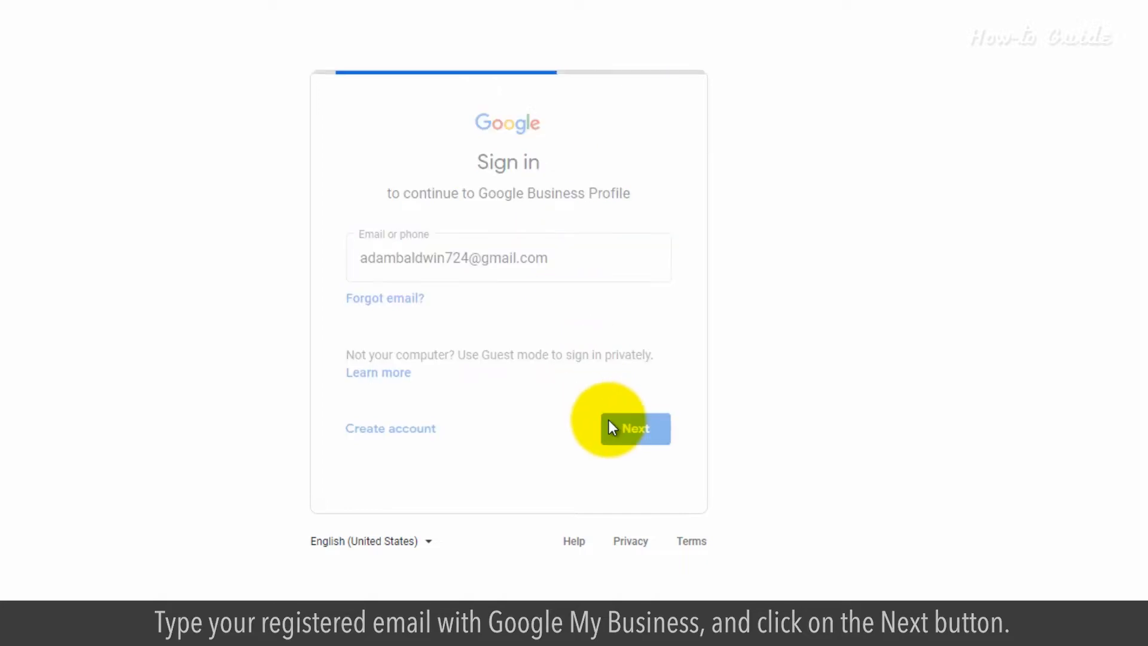
{"action": "left_click", "coordinate": [635, 428]}
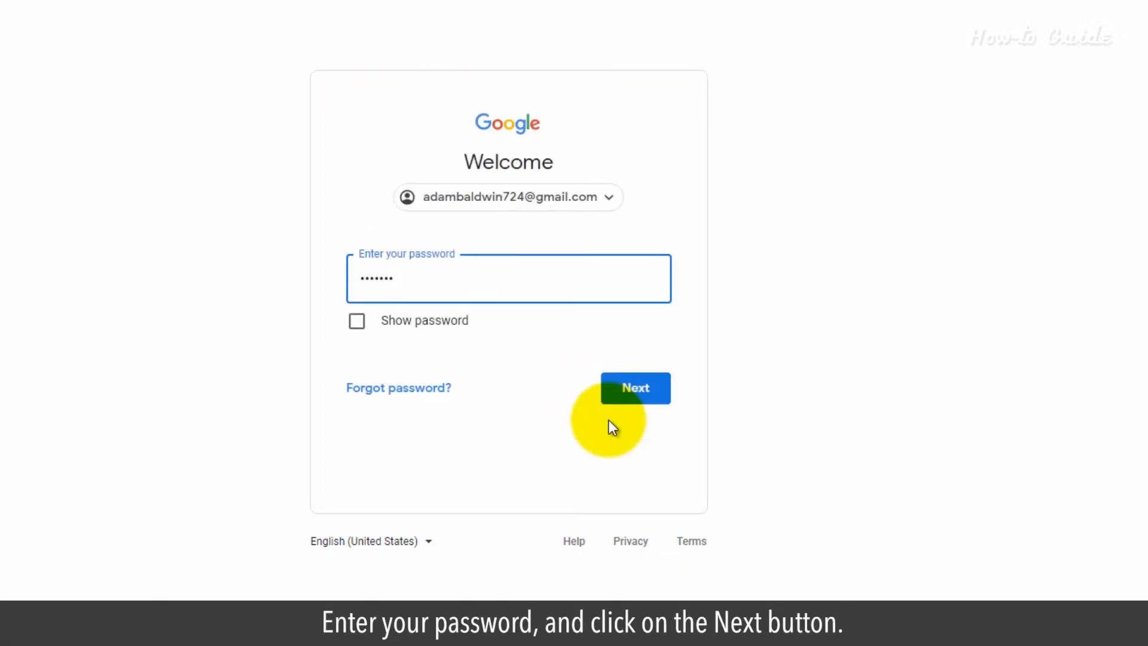
{"action": "left_click", "coordinate": [634, 388]}
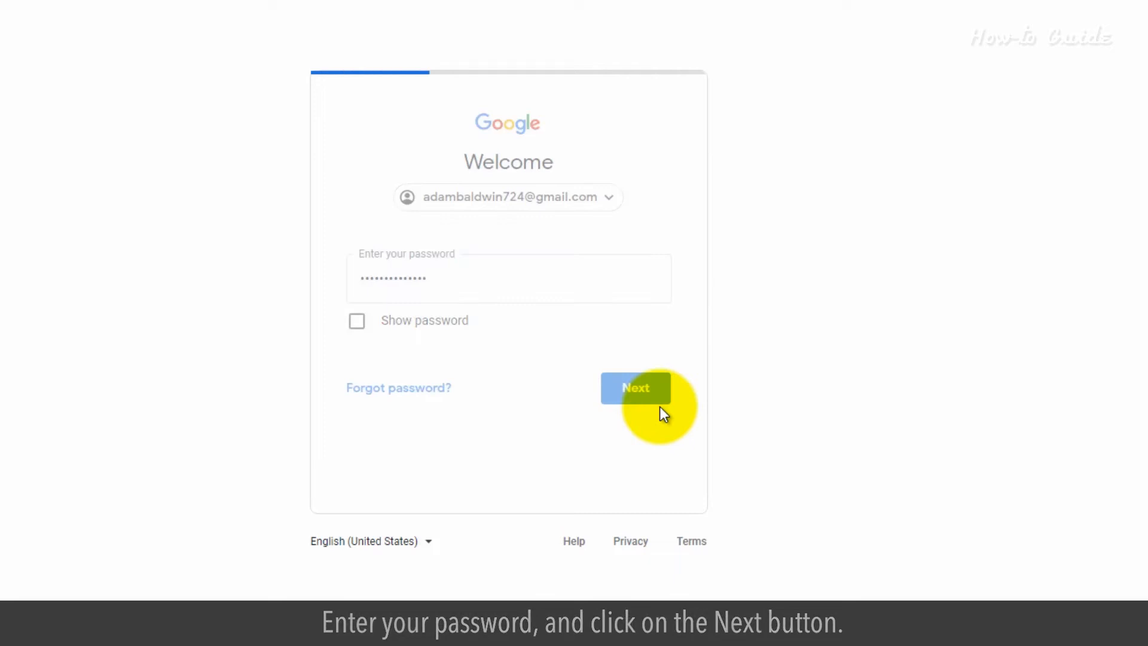
{"action": "left_click", "coordinate": [635, 387]}
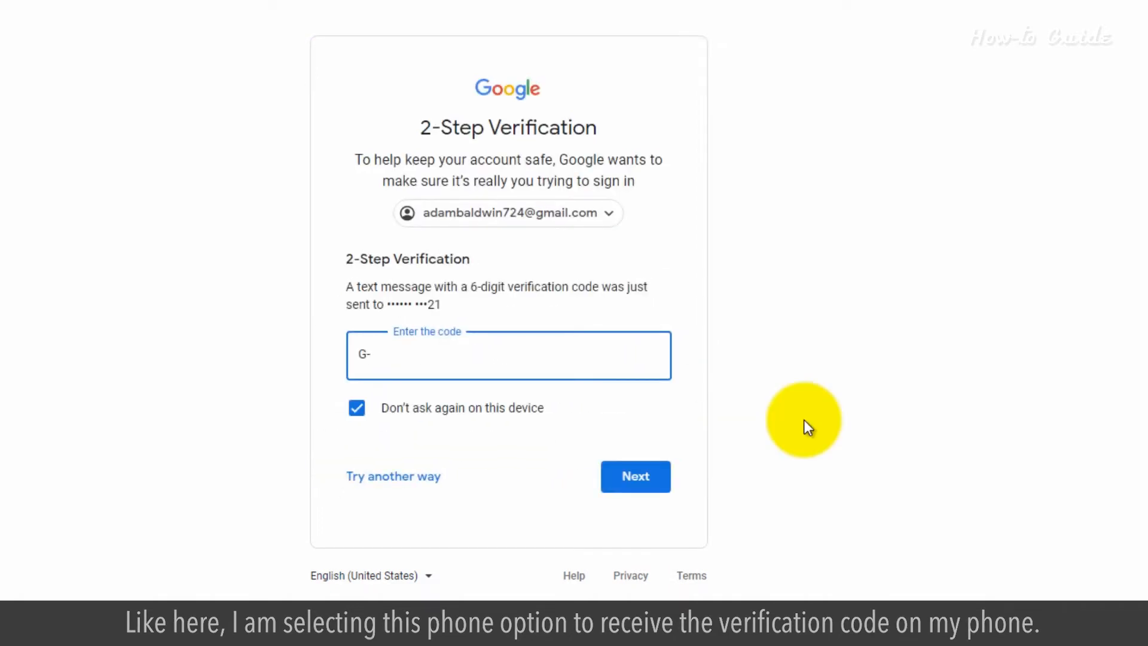
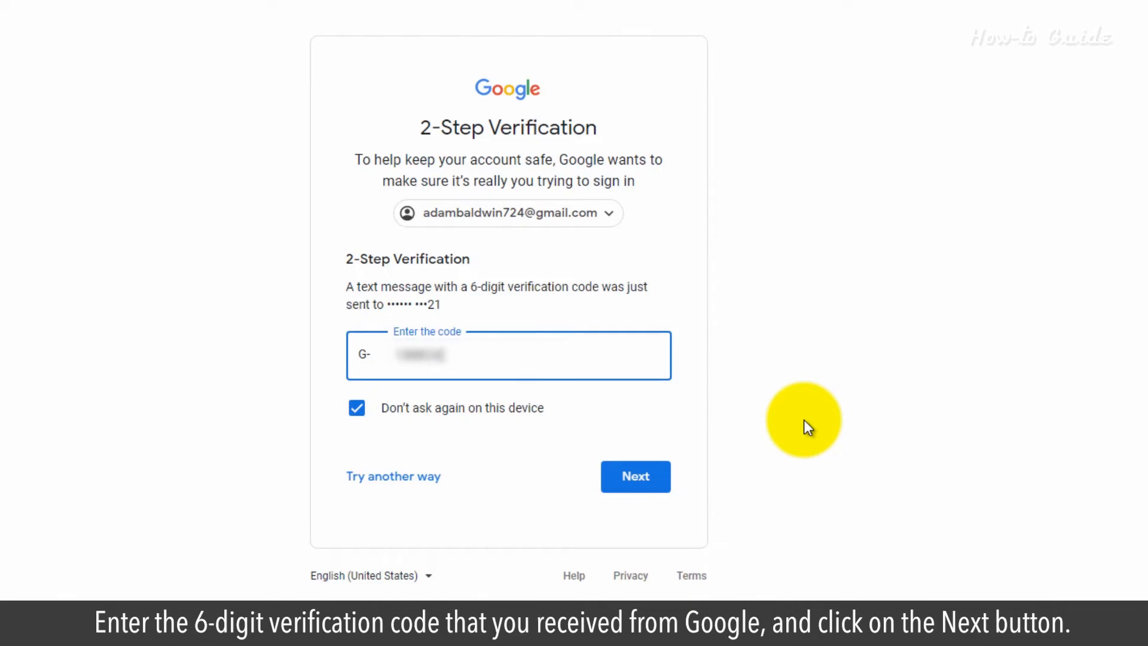
{"action": "left_click", "coordinate": [635, 476]}
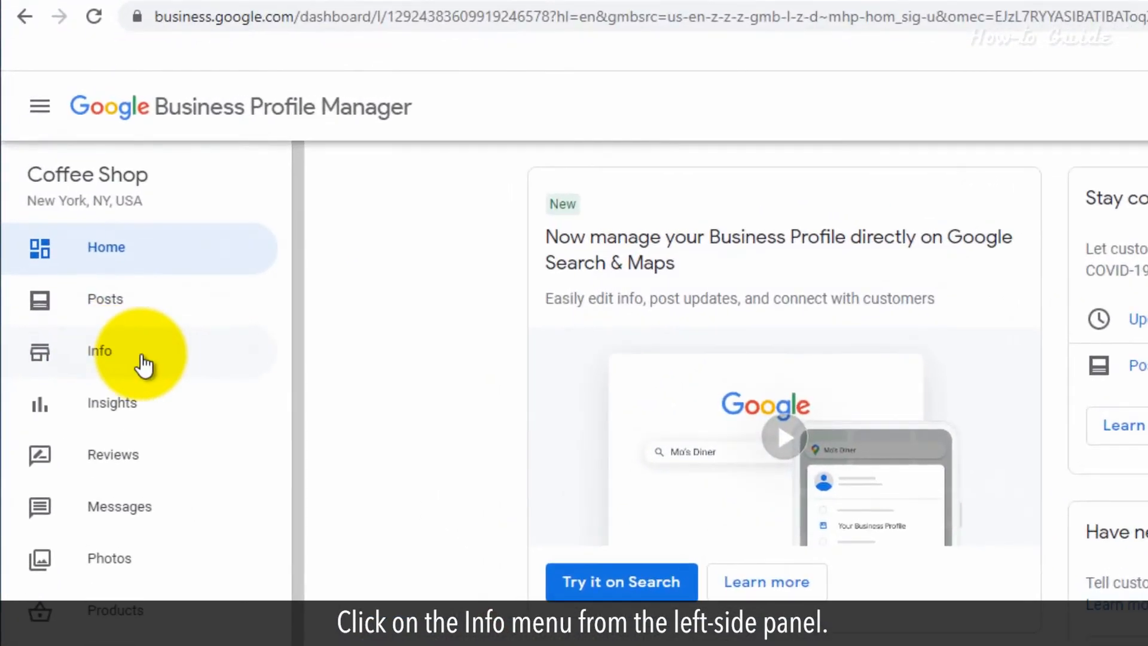
From the Coffee Shop's Info page, bring up the empty Business location editor
{"action": "left_click", "coordinate": [99, 350]}
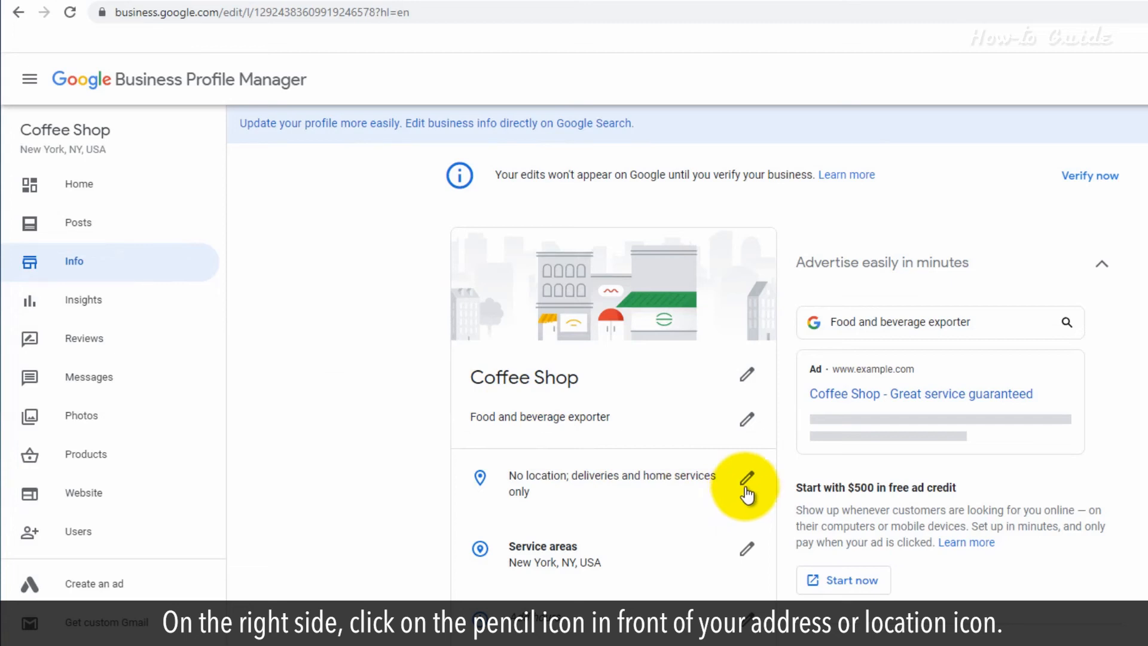
{"action": "left_click", "coordinate": [747, 487]}
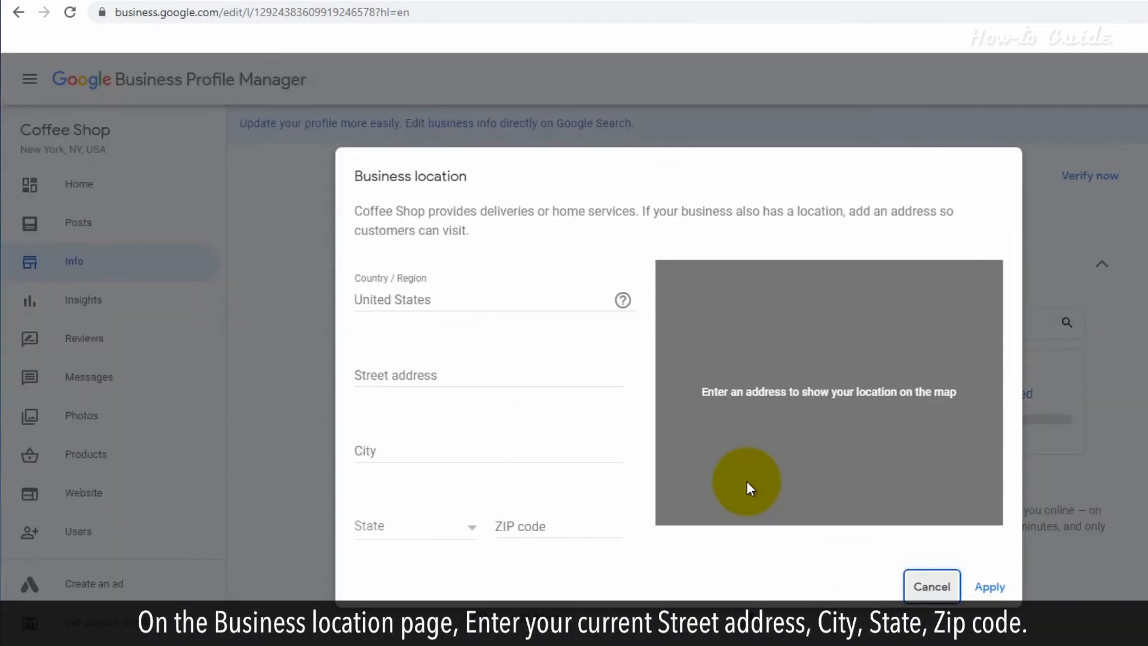
{"action": "mouse_move", "coordinate": [730, 491]}
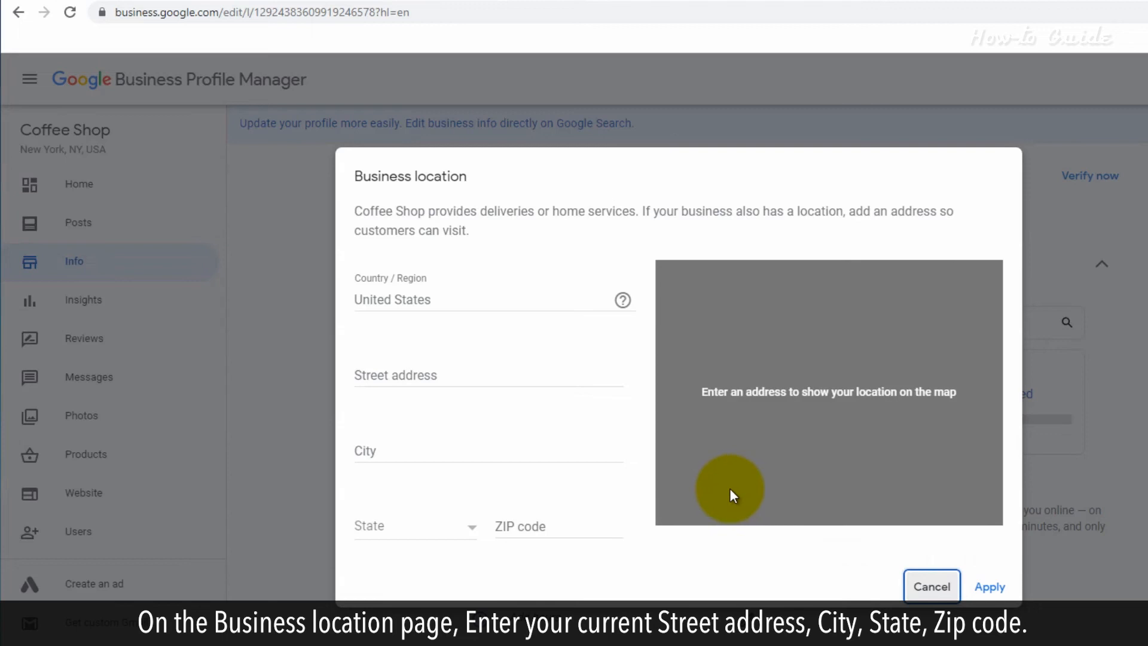